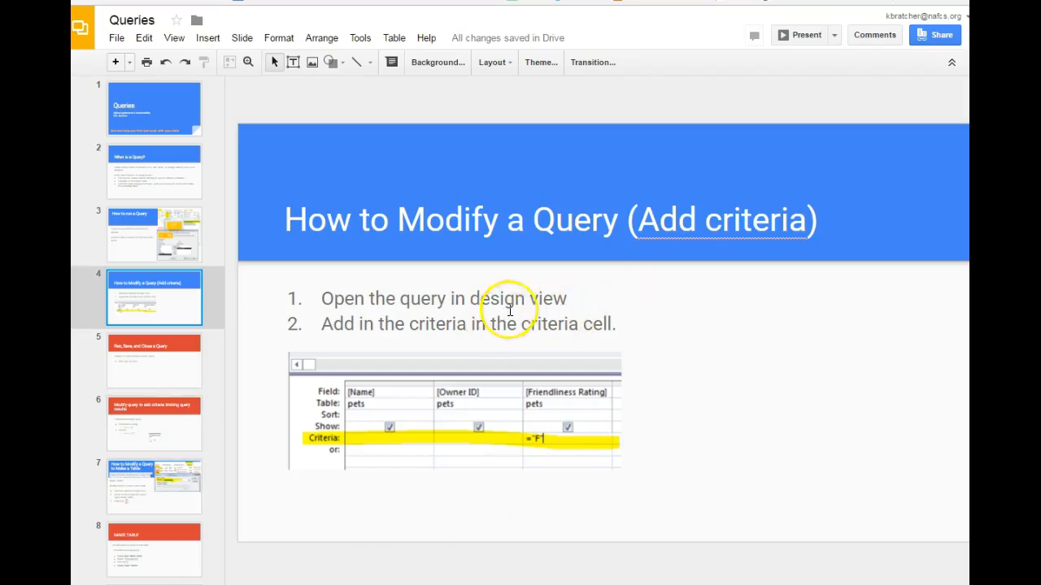
mouse_move(781, 414)
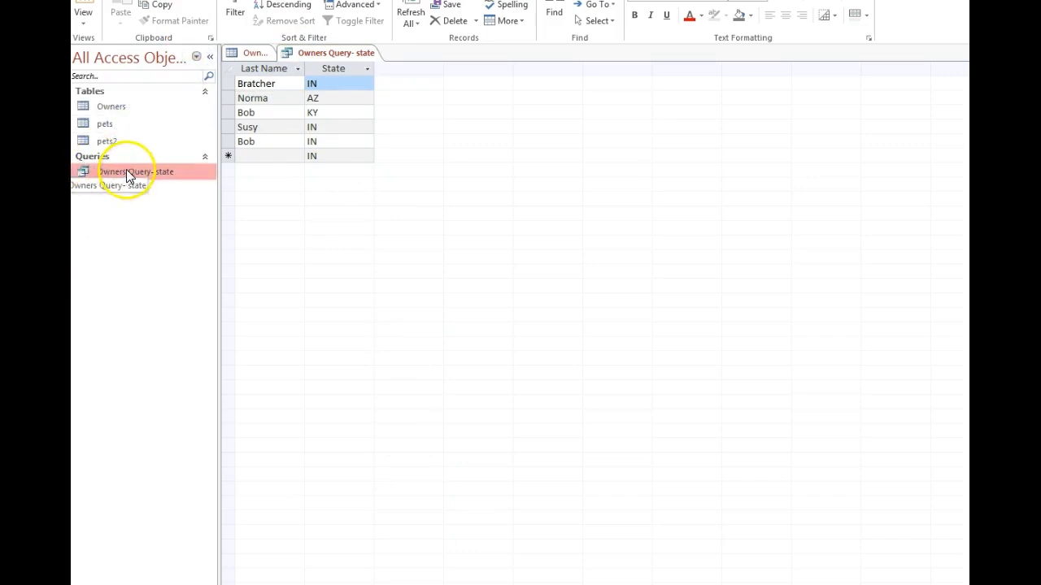
- Open Owners Query- state in Datasheet View listing all owners' last names and states
click(262, 83)
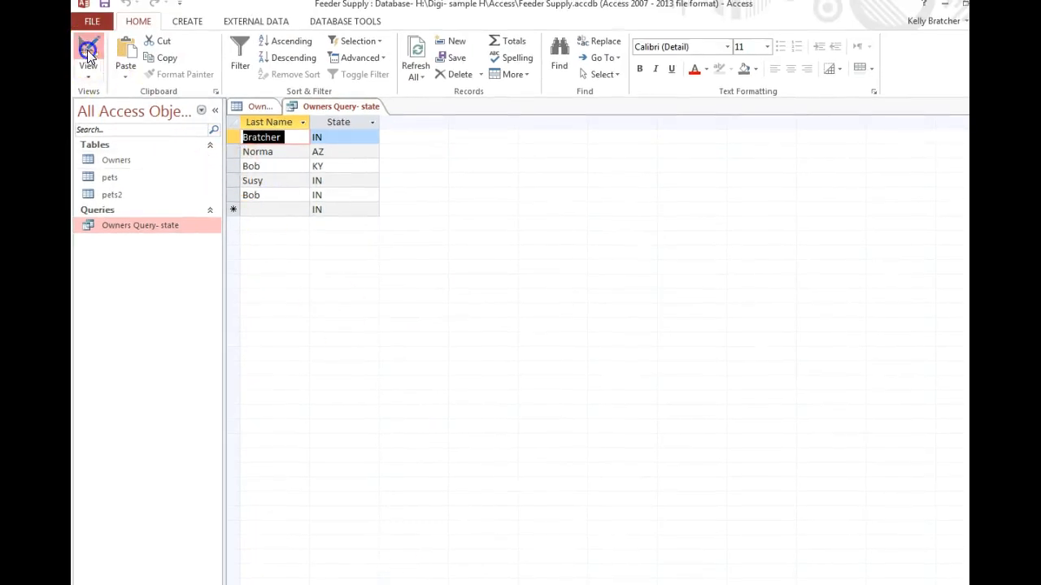
- Switch to Design View and select the State field's Criteria cell
click(88, 52)
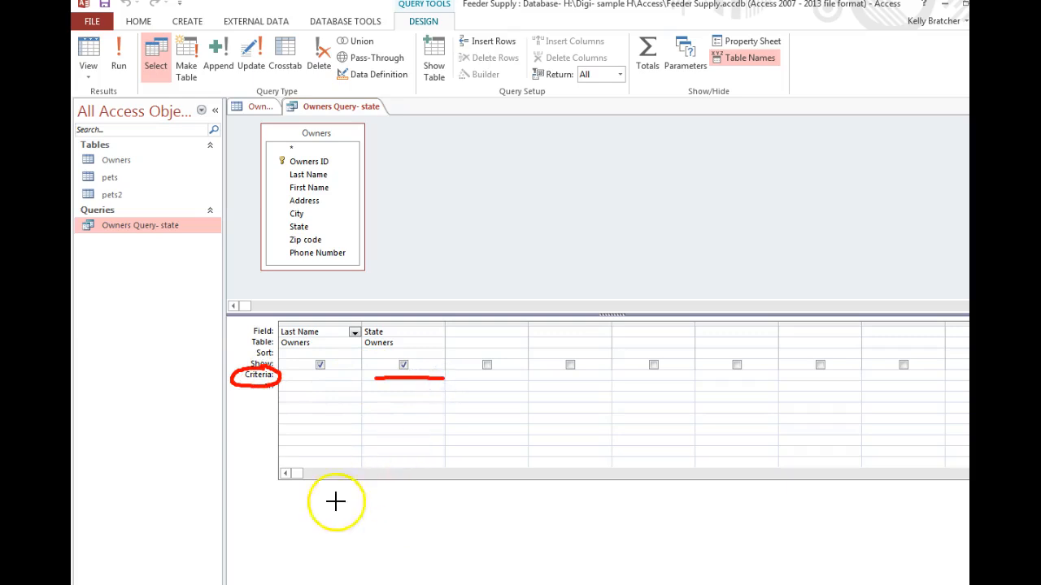
click(317, 374)
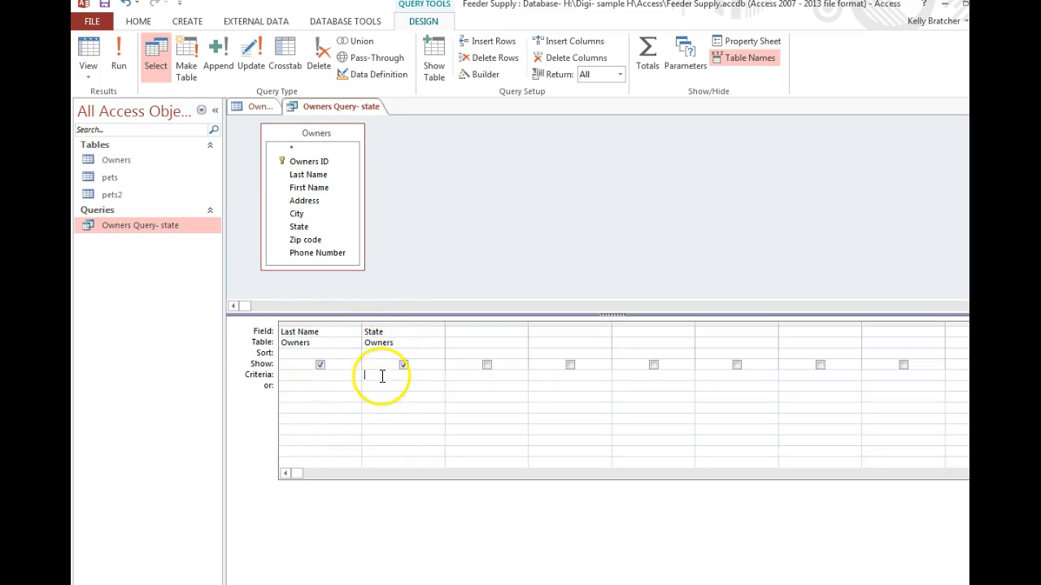
click(377, 374)
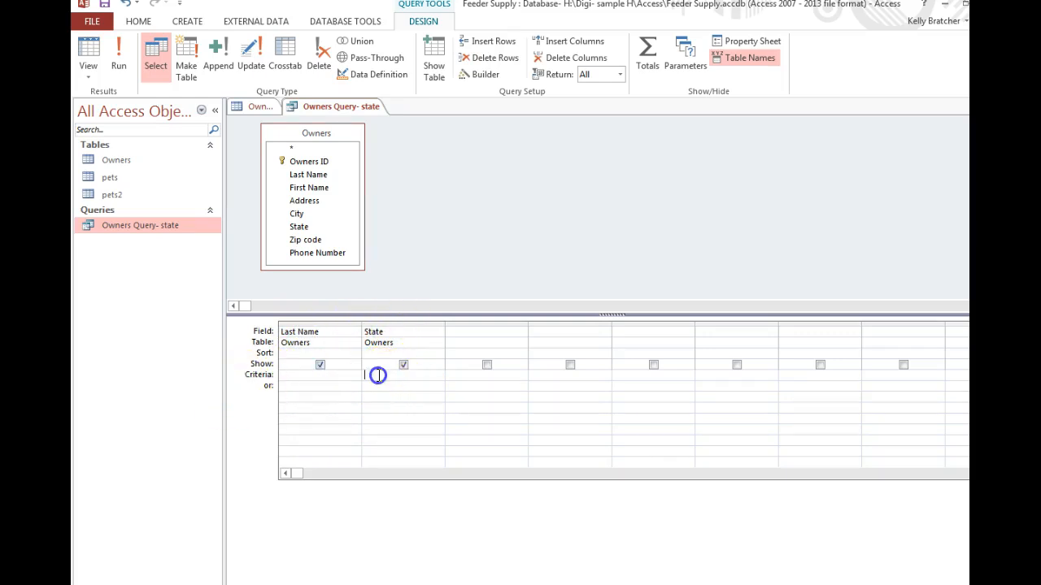
- Enter ="IN" as the criterion for the State field
text(="IN)
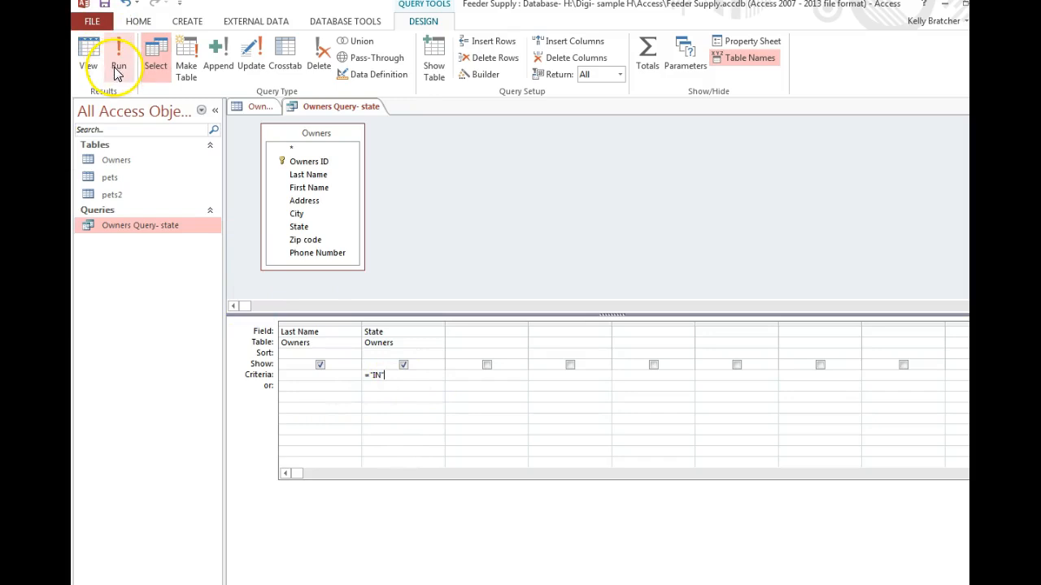
mouse_move(156, 64)
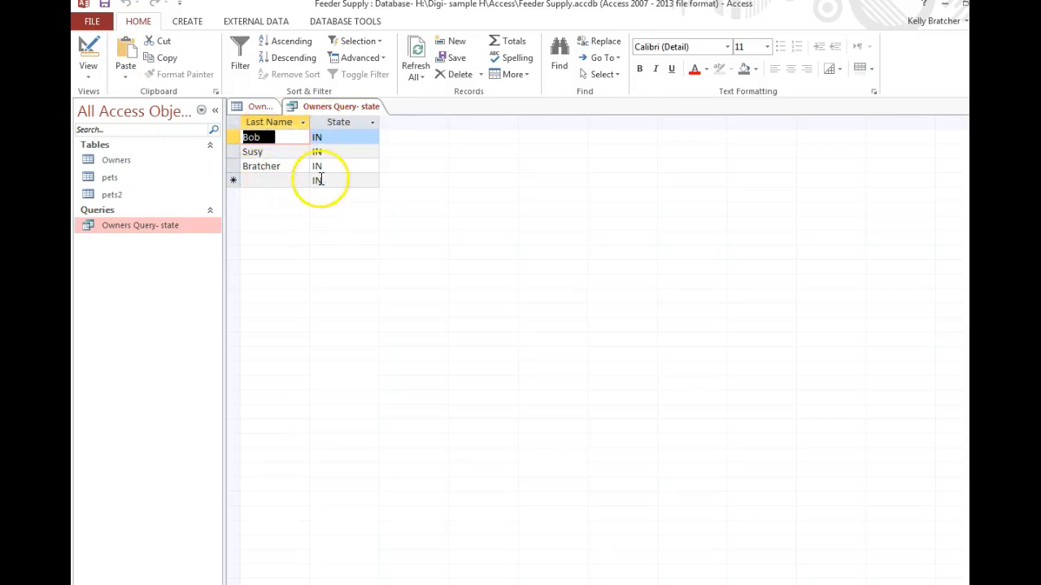
mouse_move(325, 117)
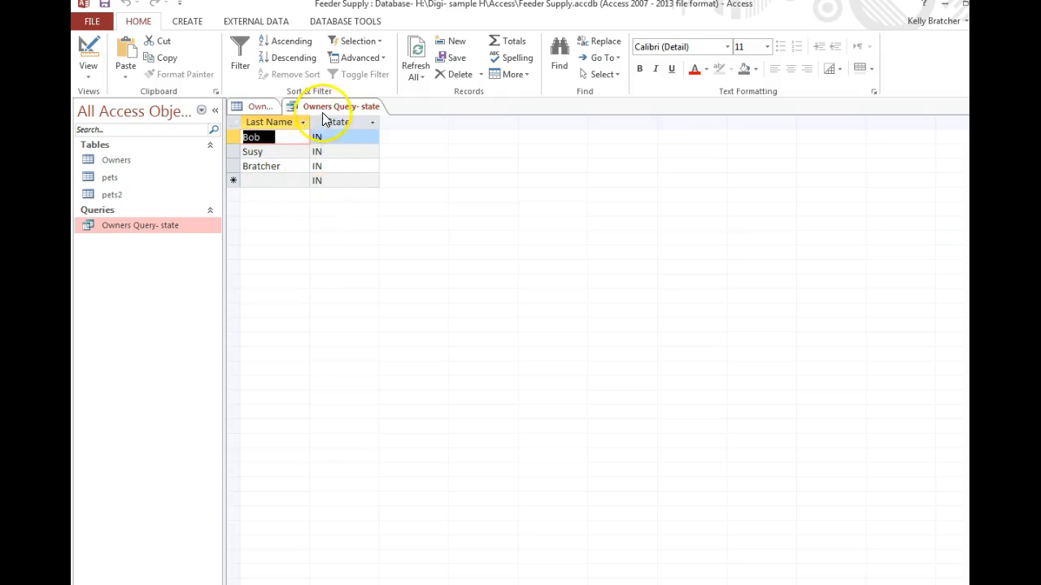
- Run the query to list only Indiana owners and save it from the tab menu
right_click(335, 107)
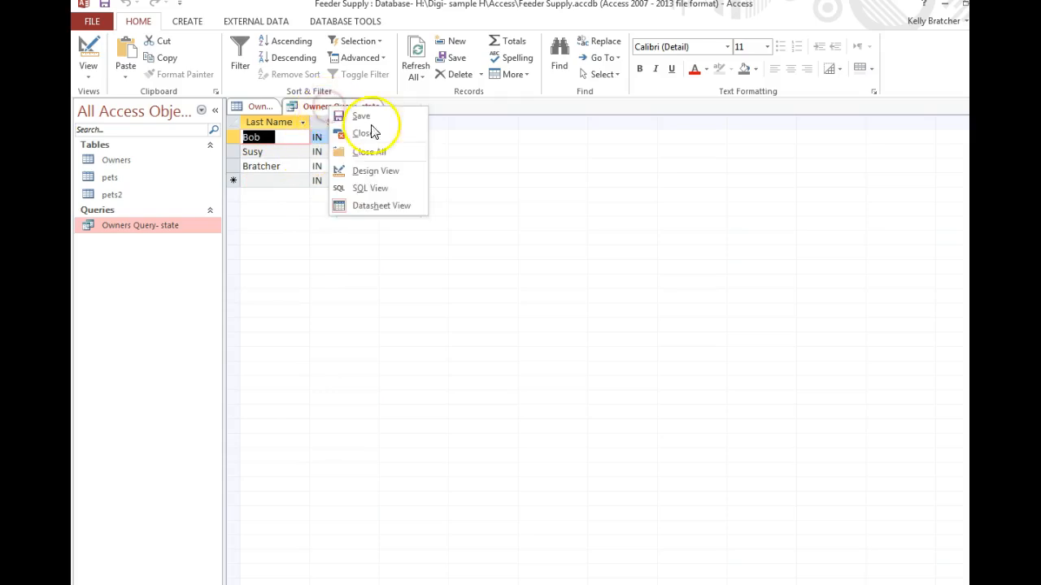